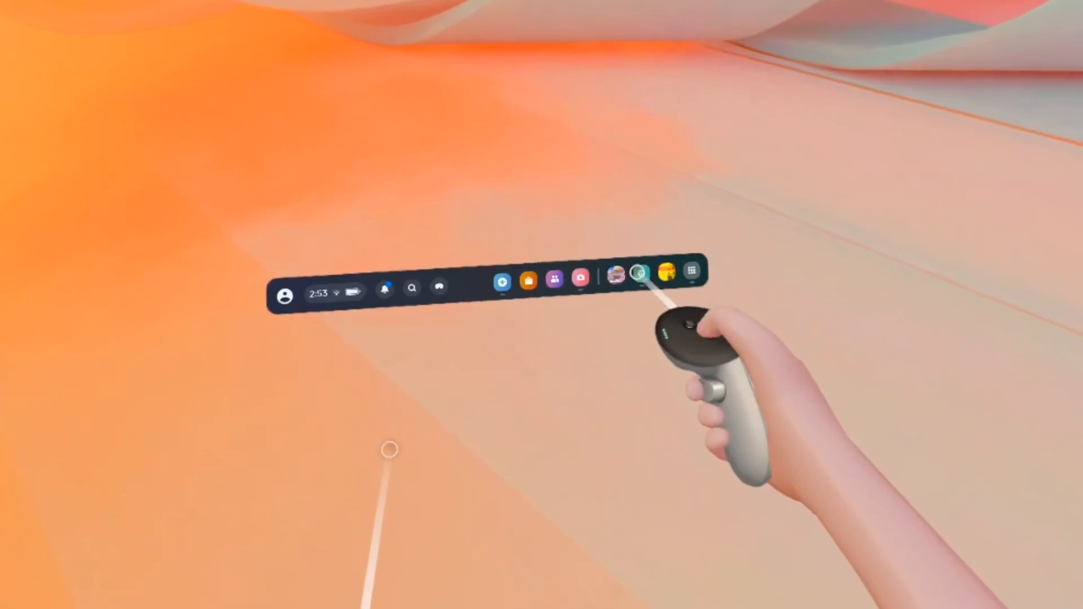
# - Open the headset Settings from the universal menu bar
pyautogui.click(639, 280)
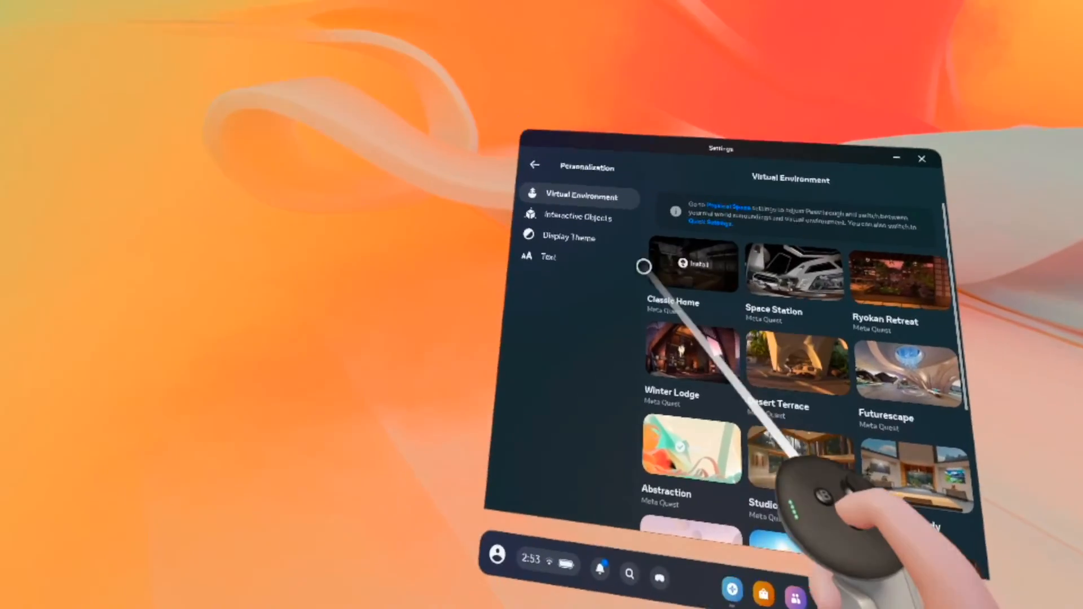
# - Return to the Settings grid and enter the System section
pyautogui.click(533, 164)
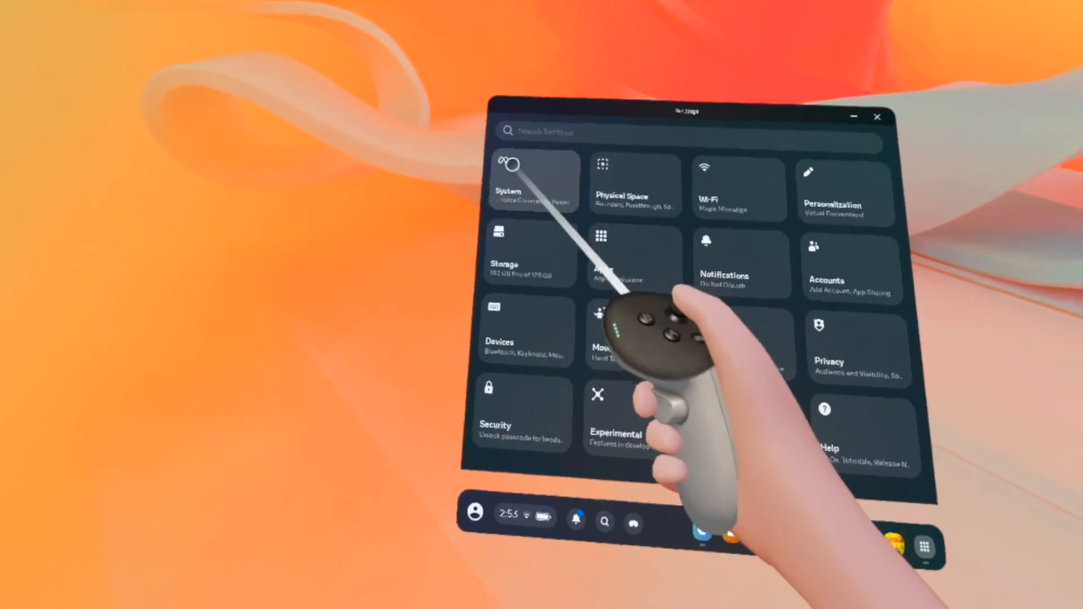
pyautogui.click(530, 181)
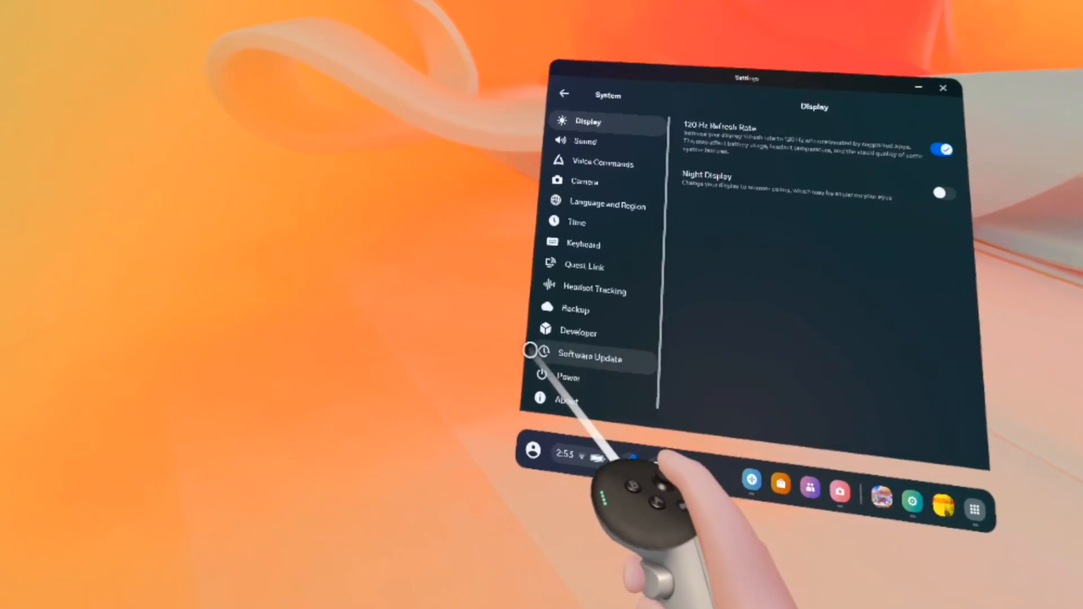
# - Show the Software Update page with version info and 'No Updates Available'
pyautogui.click(586, 359)
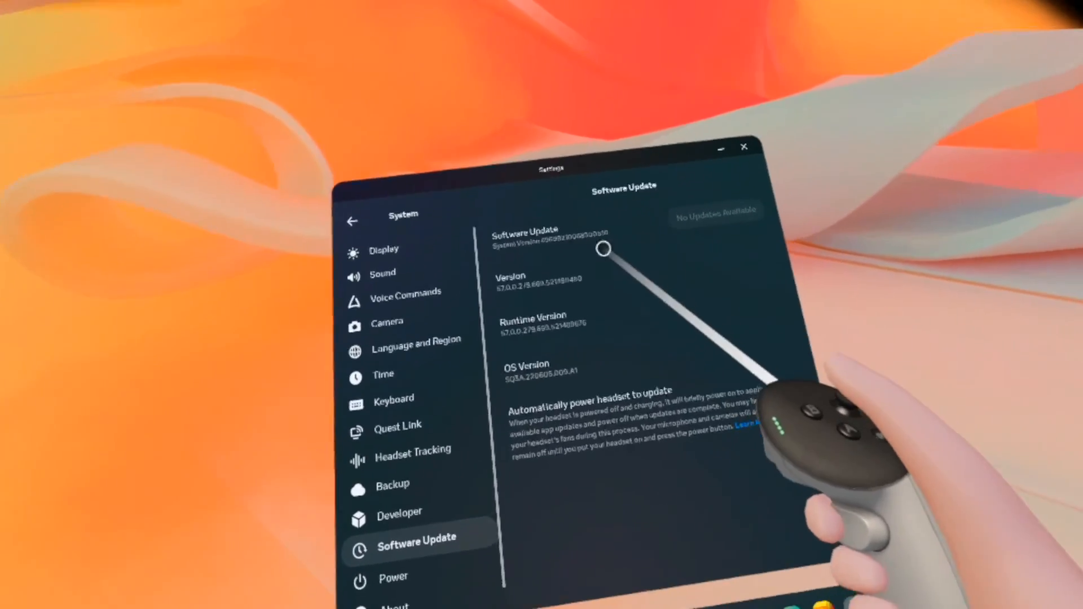
pyautogui.click(778, 404)
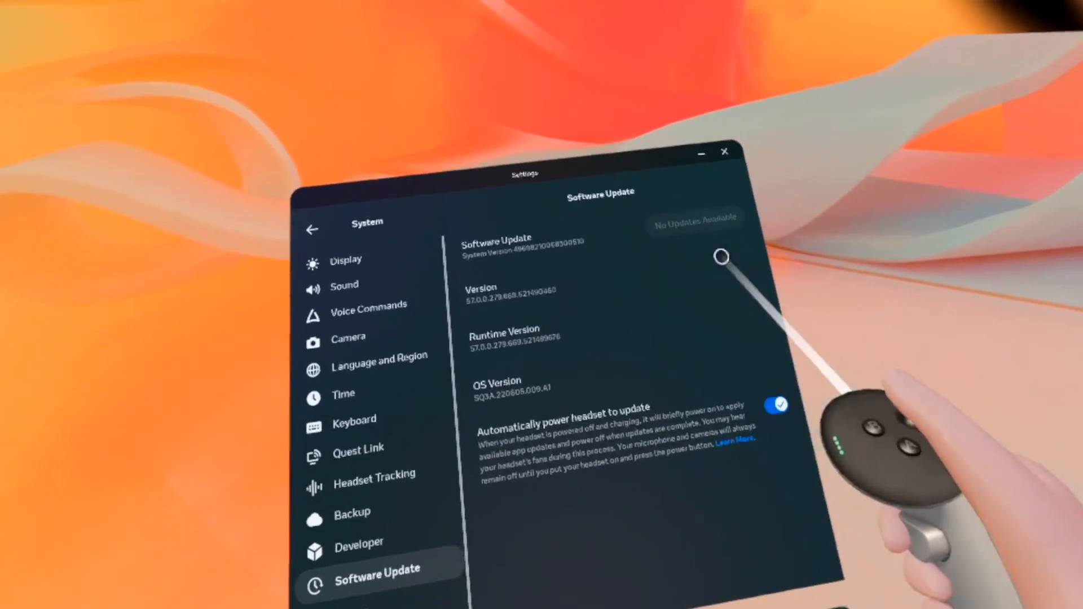